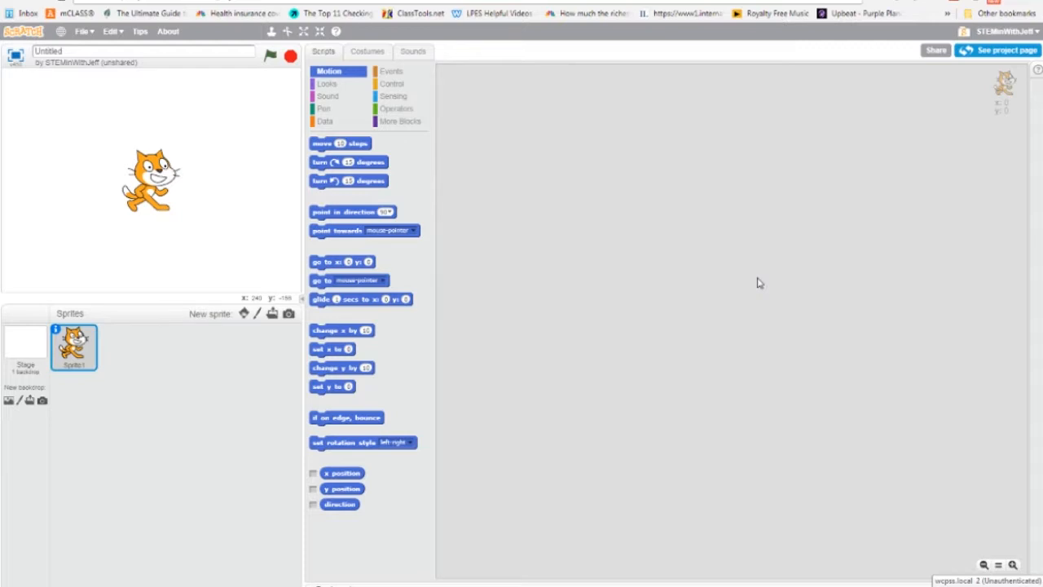
Set the project title to 'Volume Control'.
{"action": "left_click", "coordinate": [57, 50]}
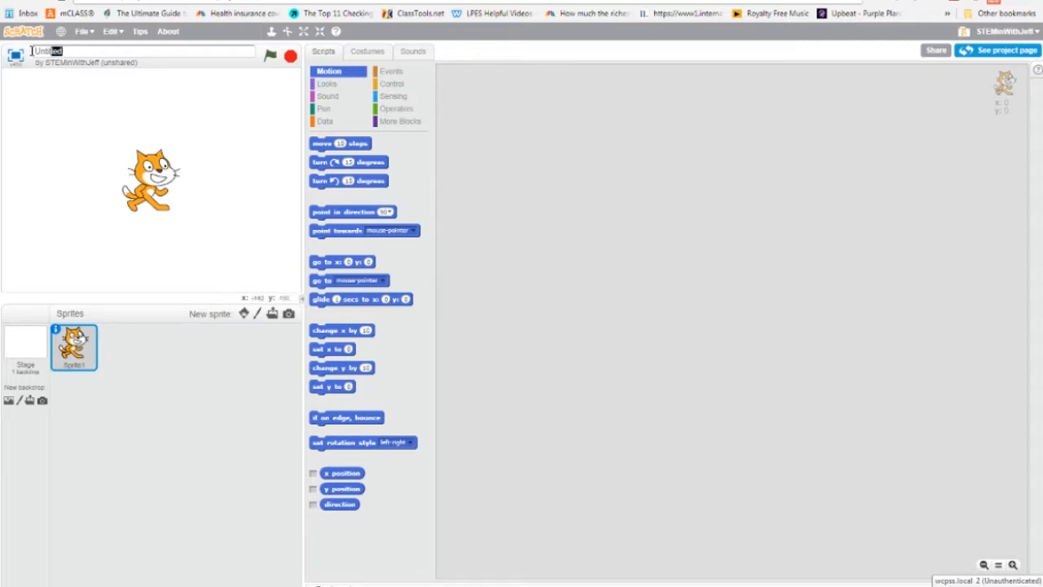
{"action": "type", "text": "Vo"}
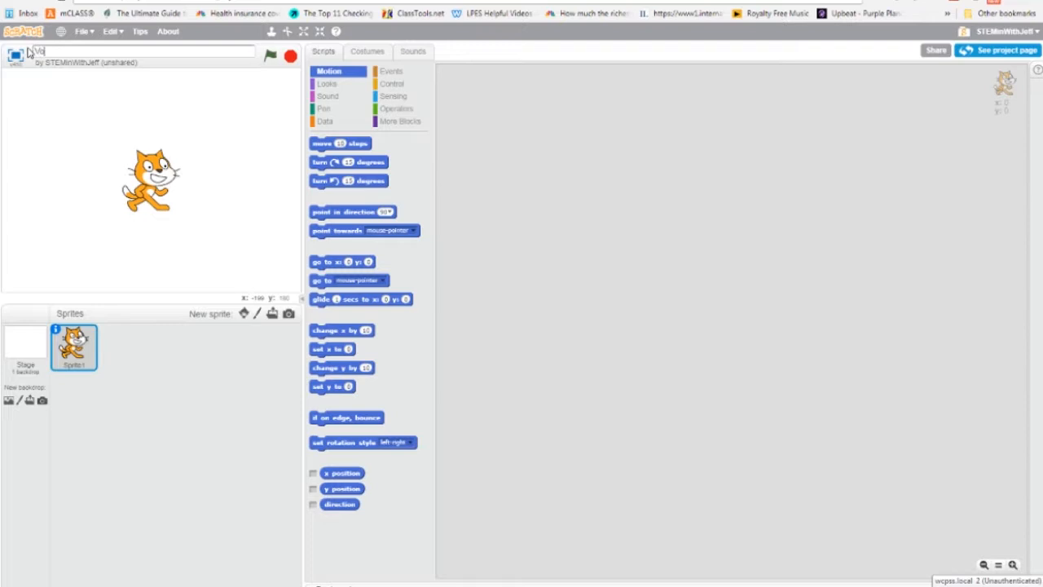
{"action": "type", "text": "Volume Control"}
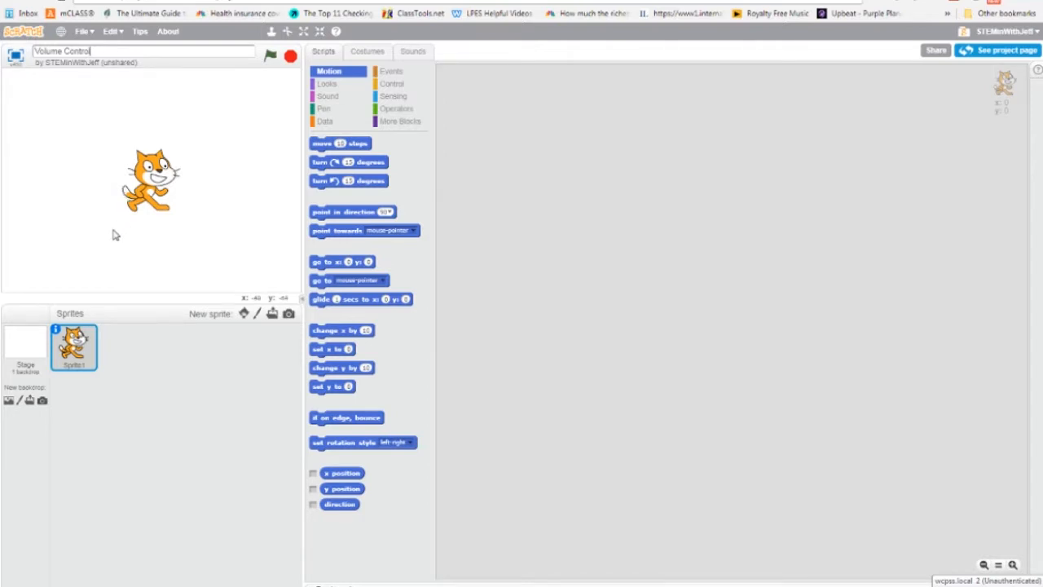
On the Stage, create a 'volume' variable available for all sprites.
{"action": "left_click", "coordinate": [25, 346]}
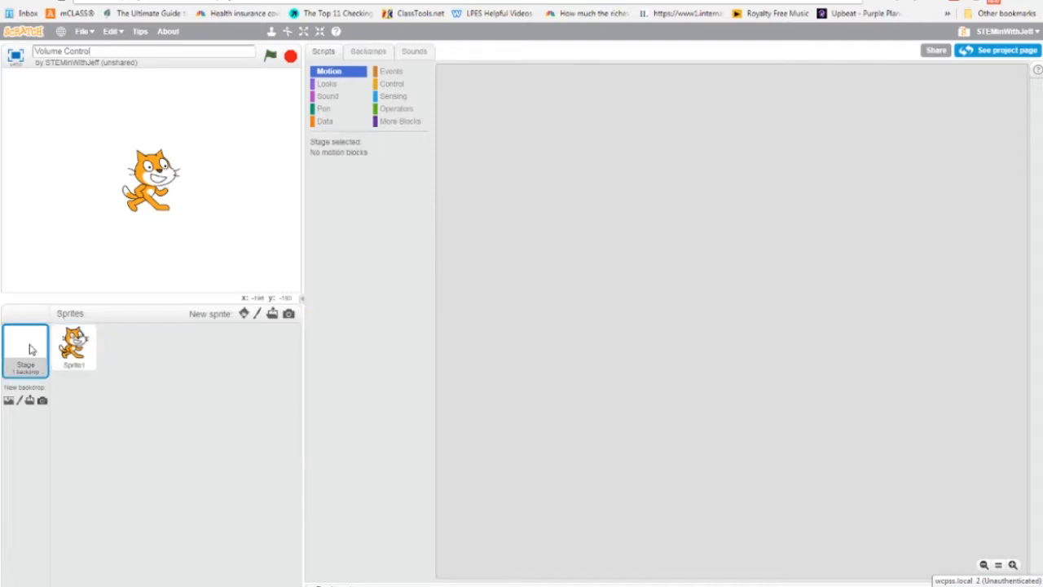
{"action": "mouse_move", "coordinate": [15, 350]}
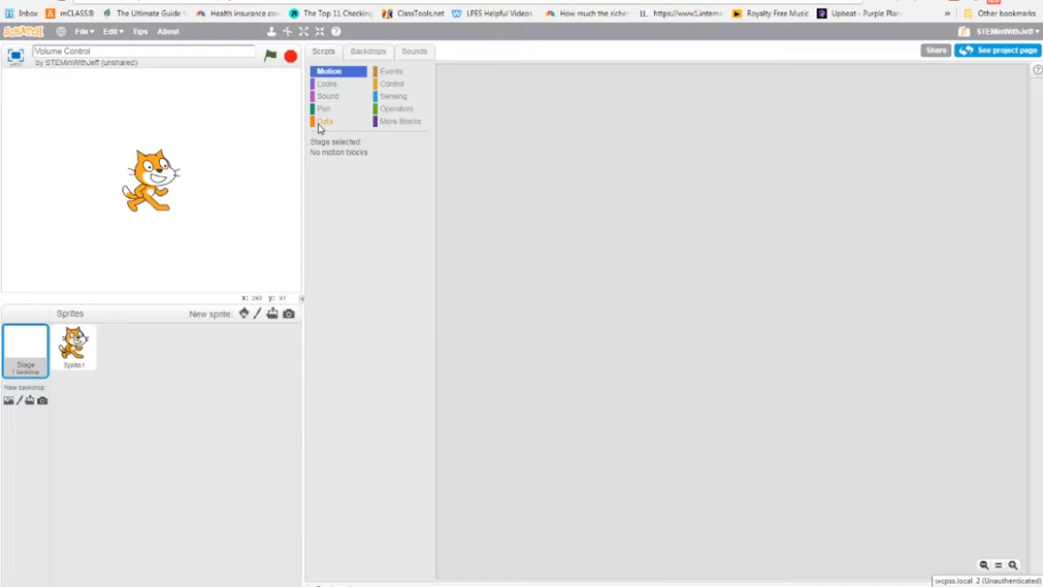
{"action": "left_click", "coordinate": [324, 121]}
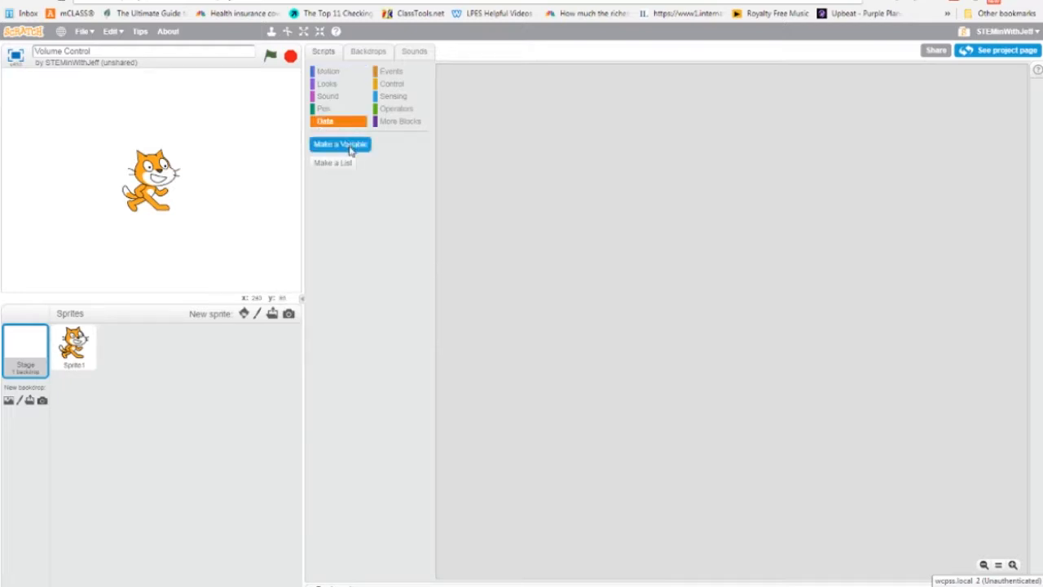
{"action": "left_click", "coordinate": [339, 144]}
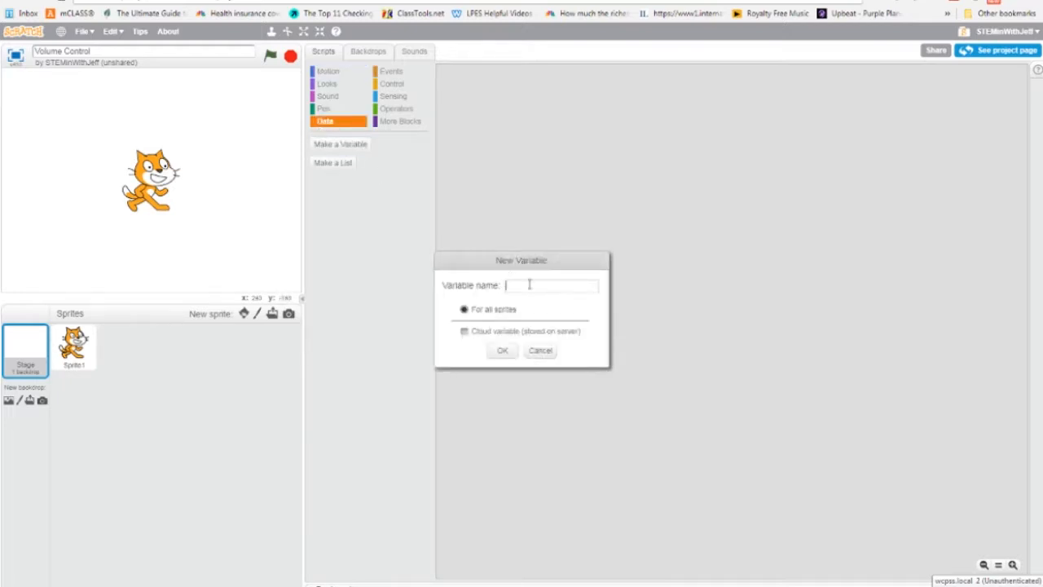
{"action": "type", "text": "v"}
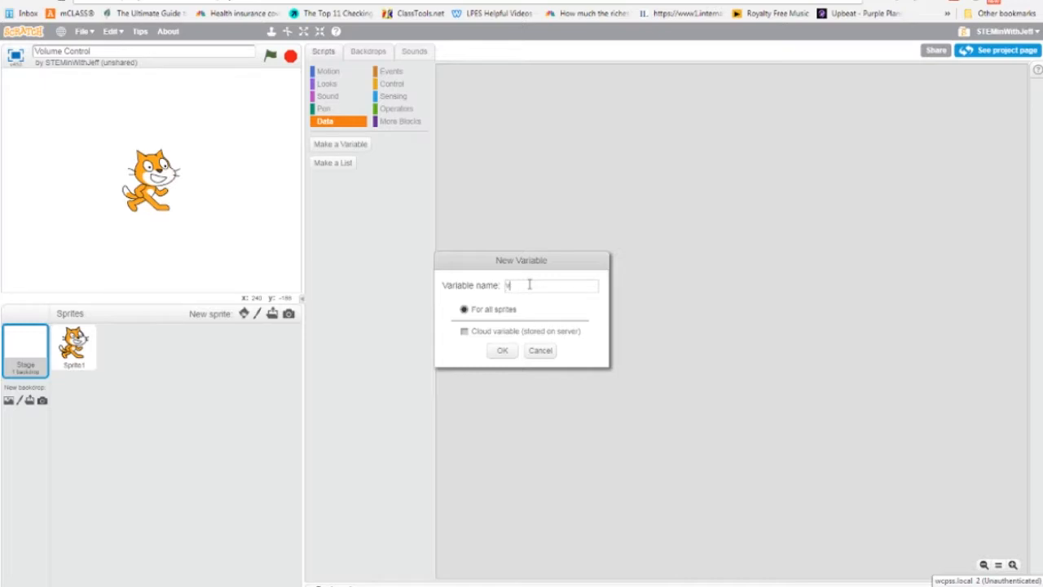
{"action": "type", "text": "volume"}
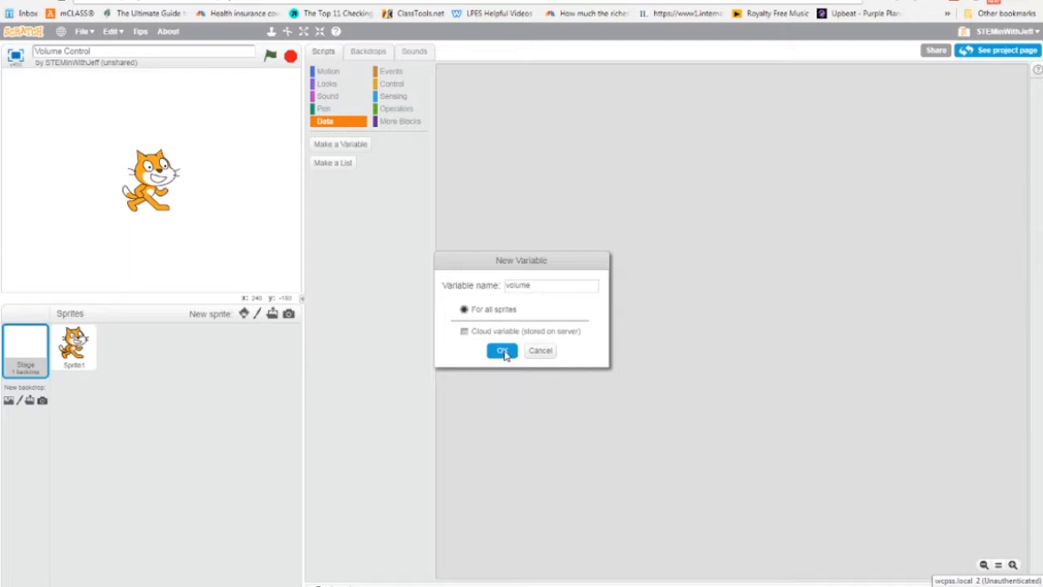
{"action": "left_click", "coordinate": [501, 352]}
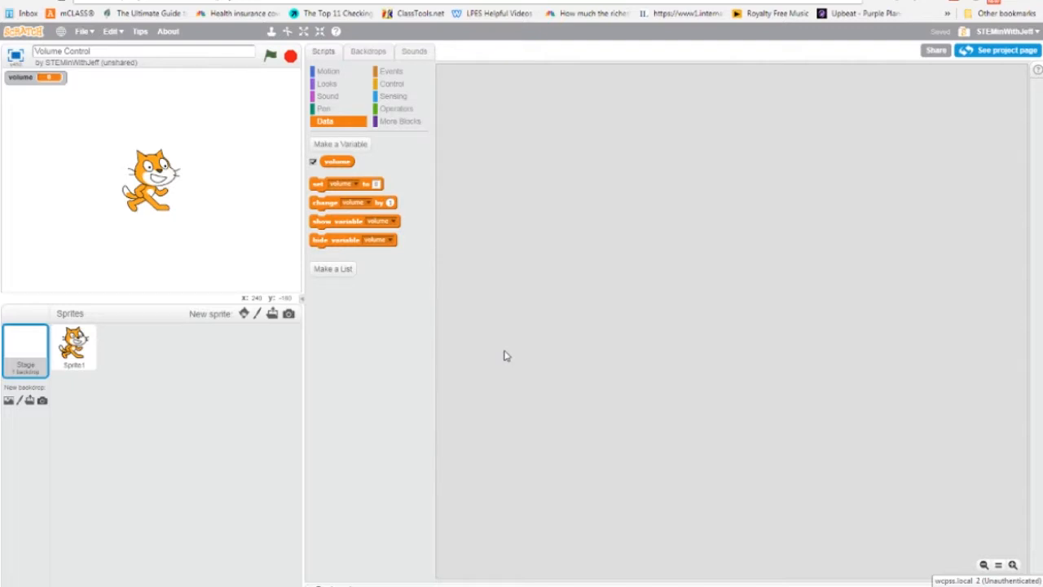
{"action": "mouse_move", "coordinate": [503, 250]}
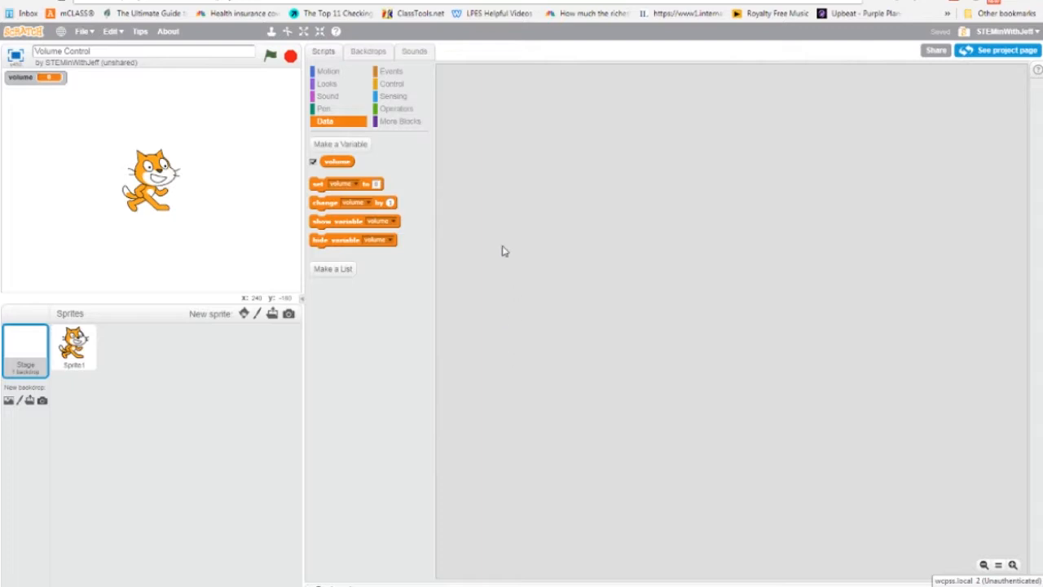
Start a Stage script: when green flag clicked, forever loop.
{"action": "left_click", "coordinate": [394, 72]}
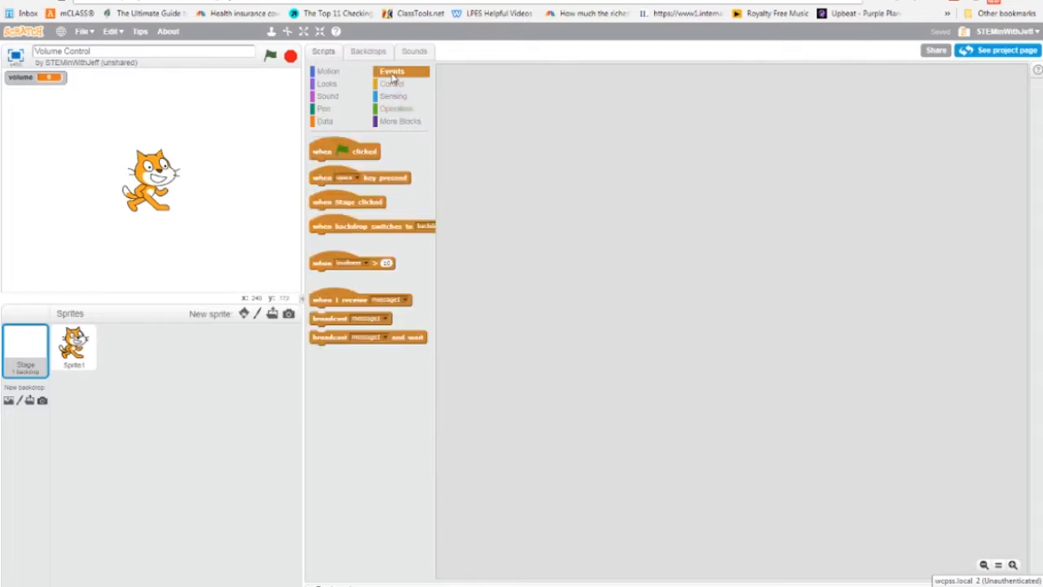
{"action": "left_click_drag", "start_coordinate": [342, 150], "coordinate": [586, 117]}
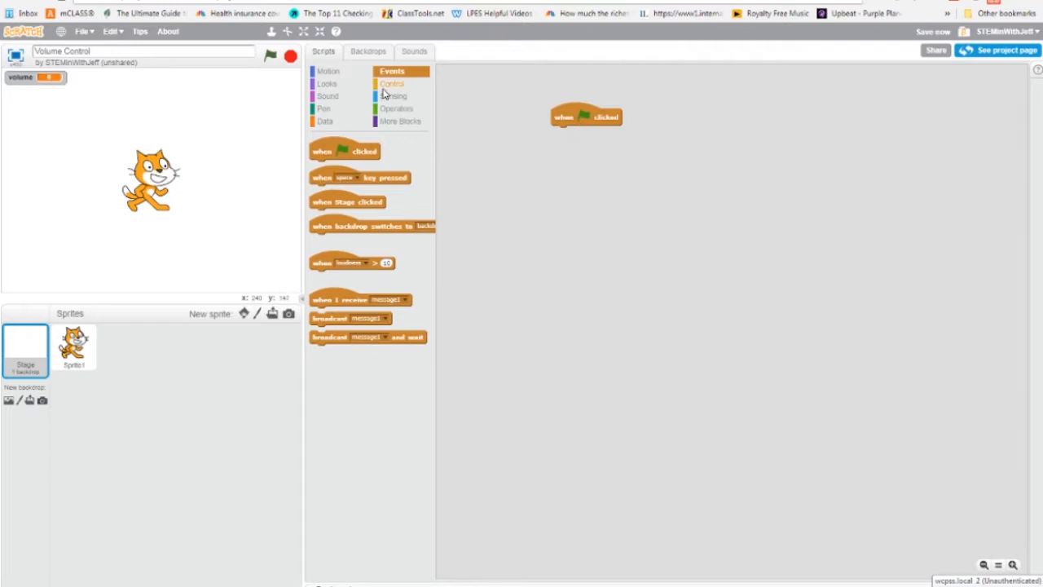
{"action": "left_click", "coordinate": [391, 85]}
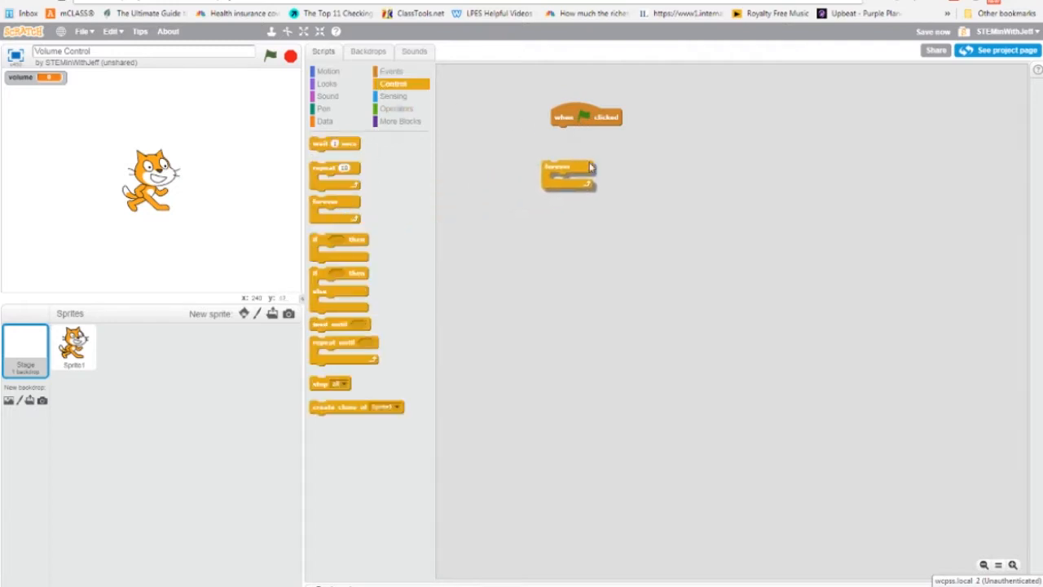
{"action": "left_click_drag", "start_coordinate": [567, 167], "coordinate": [577, 132]}
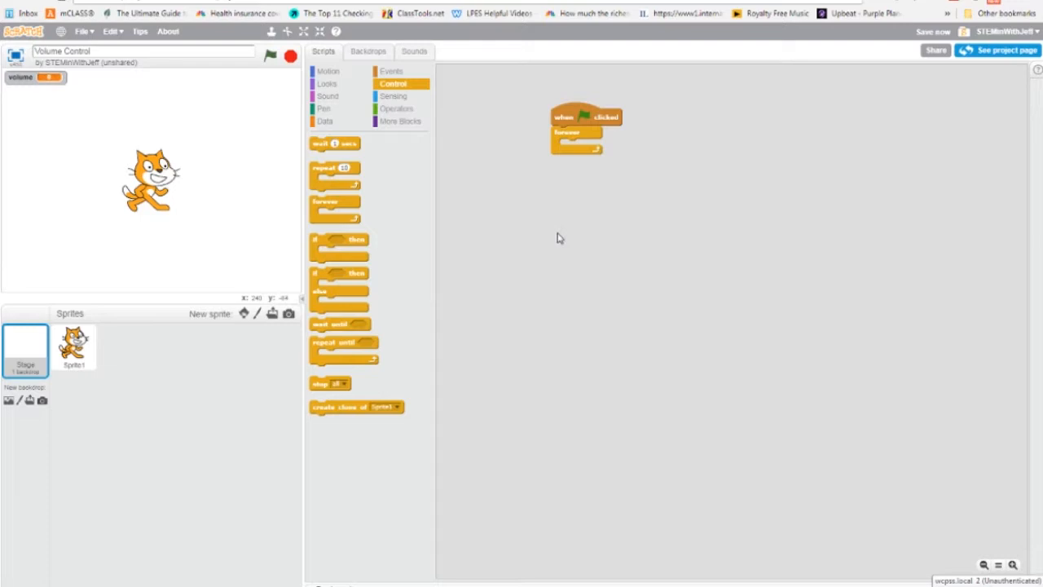
{"action": "mouse_move", "coordinate": [550, 236]}
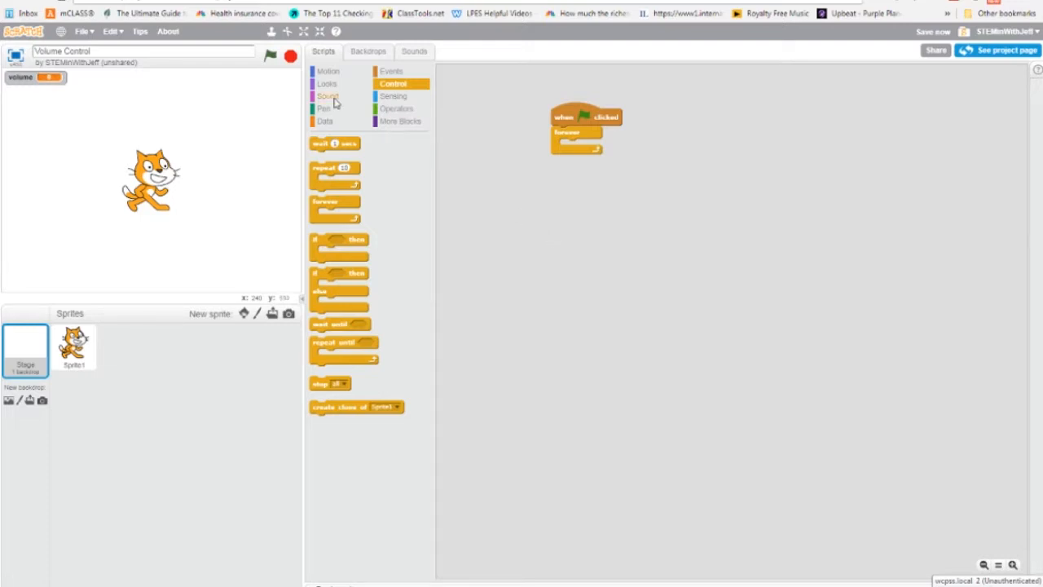
Inside the loop, set sound volume to the 'volume' variable's value.
{"action": "left_click", "coordinate": [328, 94]}
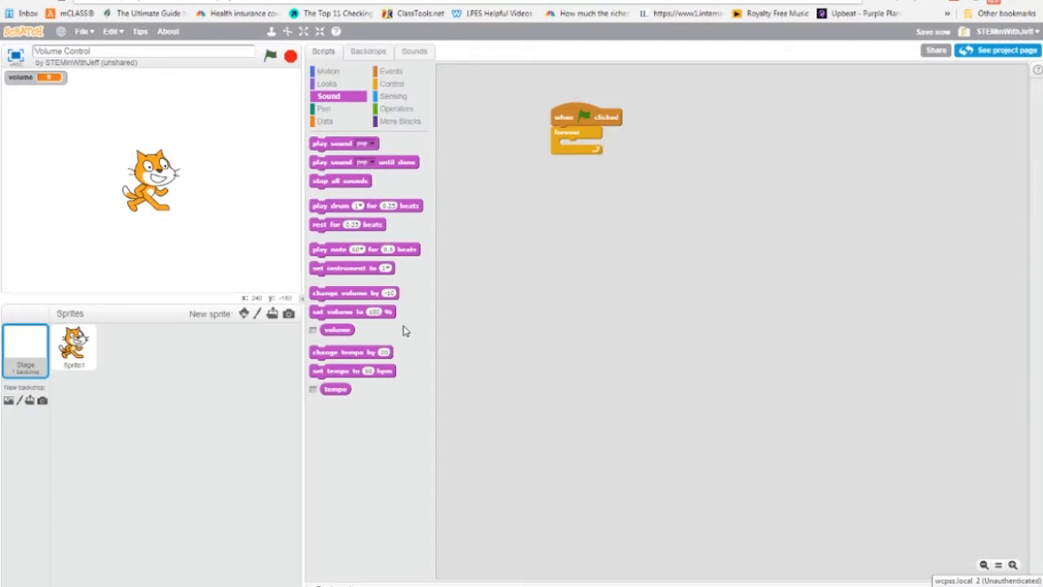
{"action": "mouse_move", "coordinate": [356, 316]}
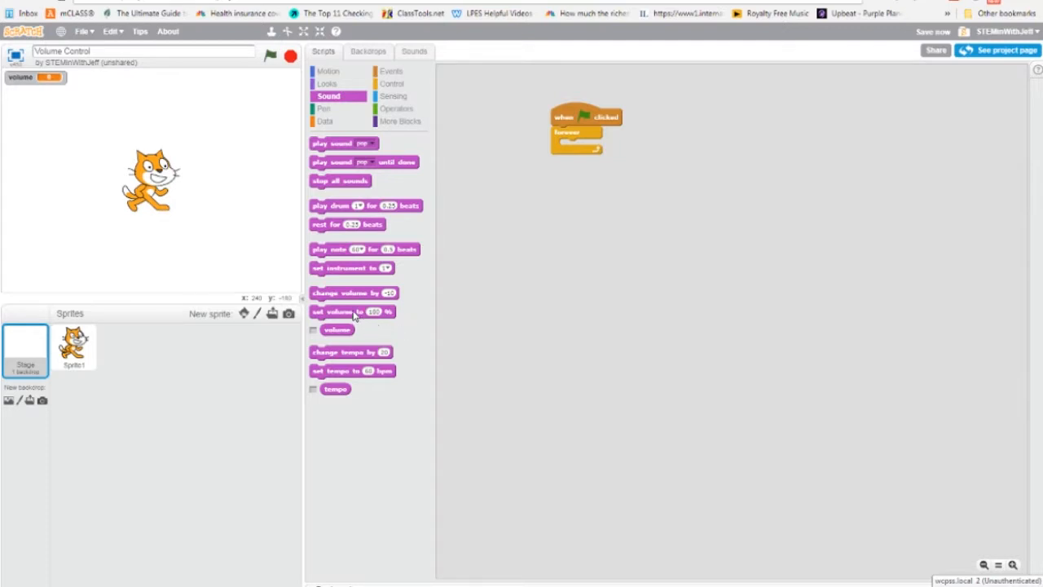
{"action": "left_click_drag", "start_coordinate": [352, 311], "coordinate": [570, 145]}
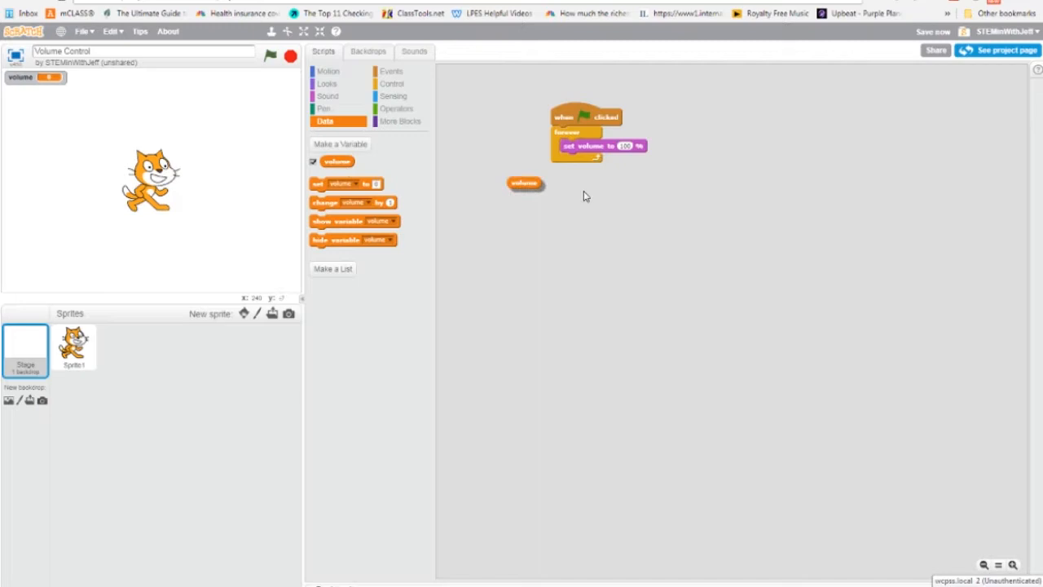
{"action": "left_click_drag", "start_coordinate": [525, 182], "coordinate": [632, 147]}
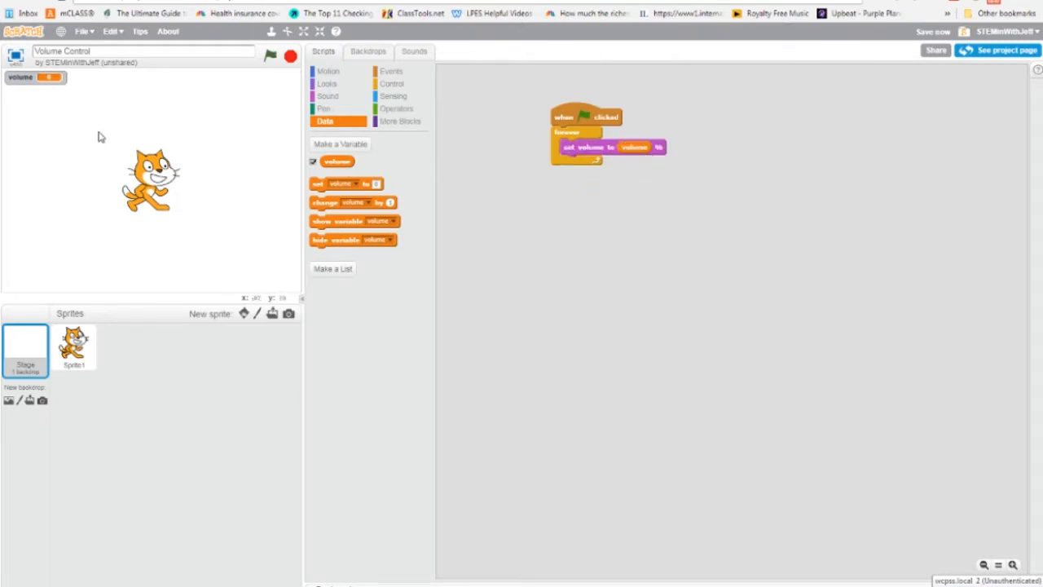
Place the volume readout at the stage's upper right and adjust it as a slider.
{"action": "left_click_drag", "start_coordinate": [32, 76], "coordinate": [225, 109]}
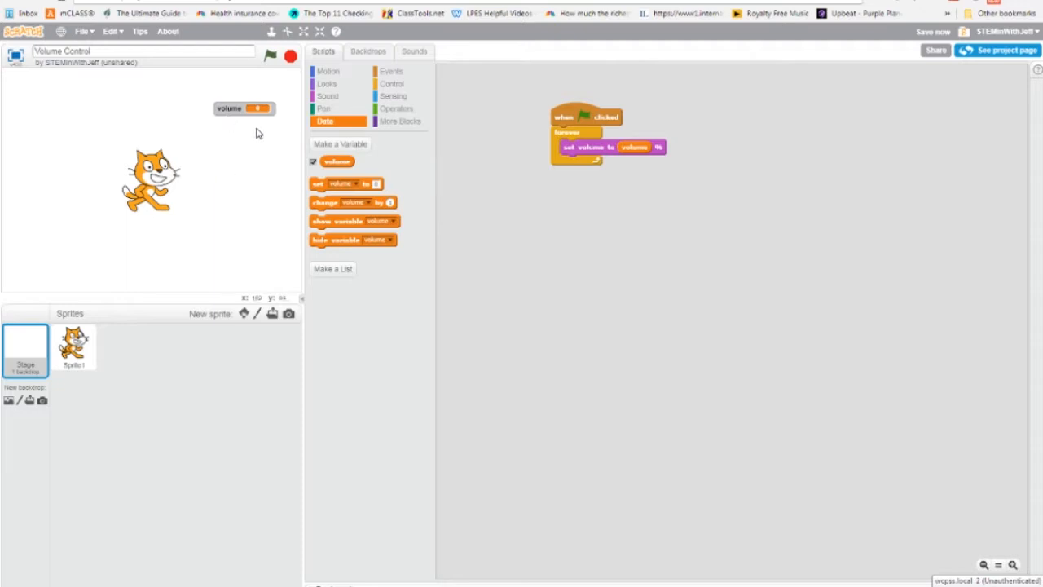
{"action": "mouse_move", "coordinate": [241, 120]}
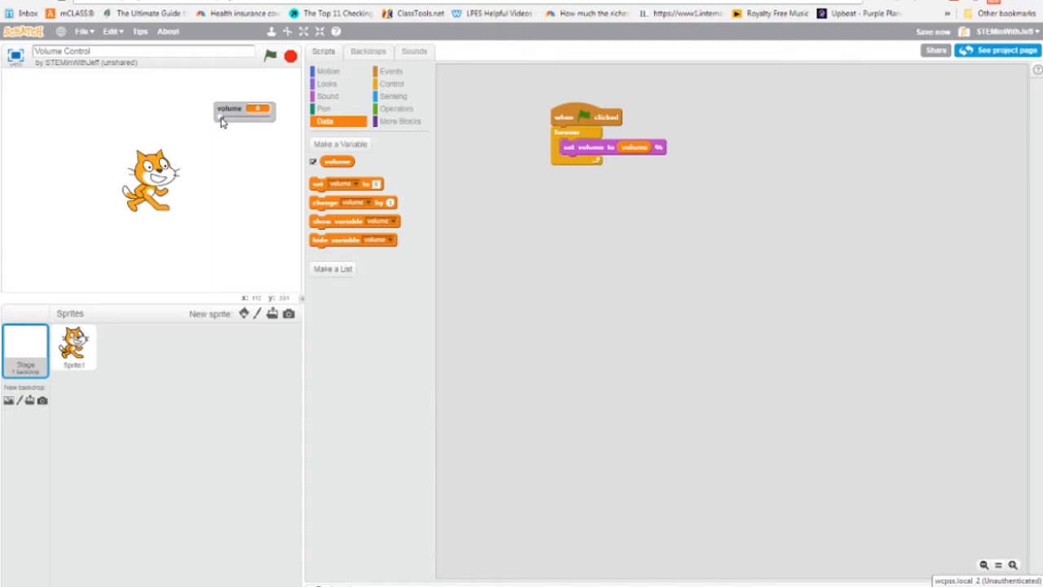
{"action": "left_click_drag", "start_coordinate": [244, 122], "coordinate": [253, 123]}
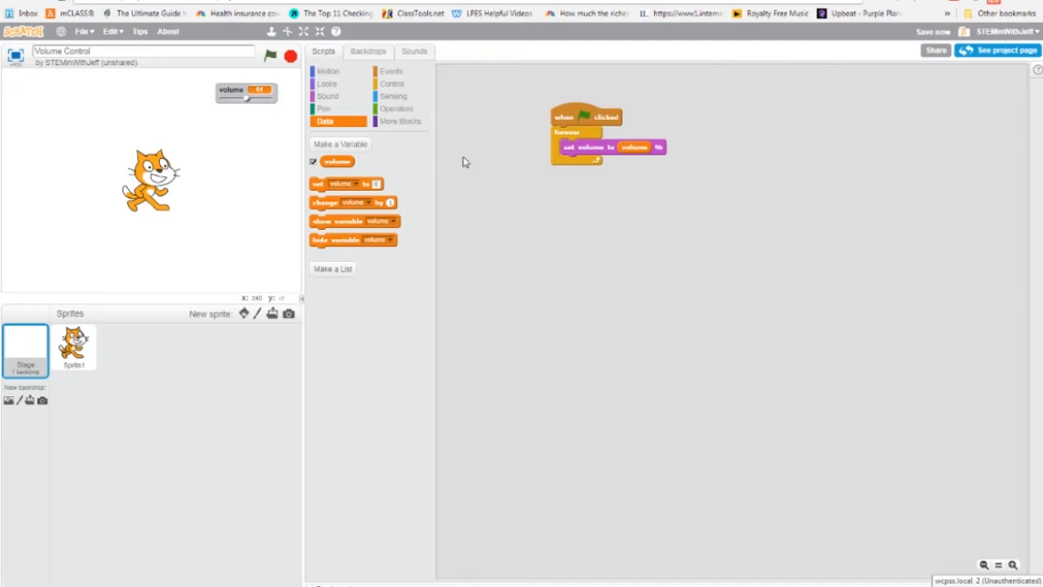
Start a second Stage script: when green flag clicked, forever loop.
{"action": "left_click", "coordinate": [399, 72]}
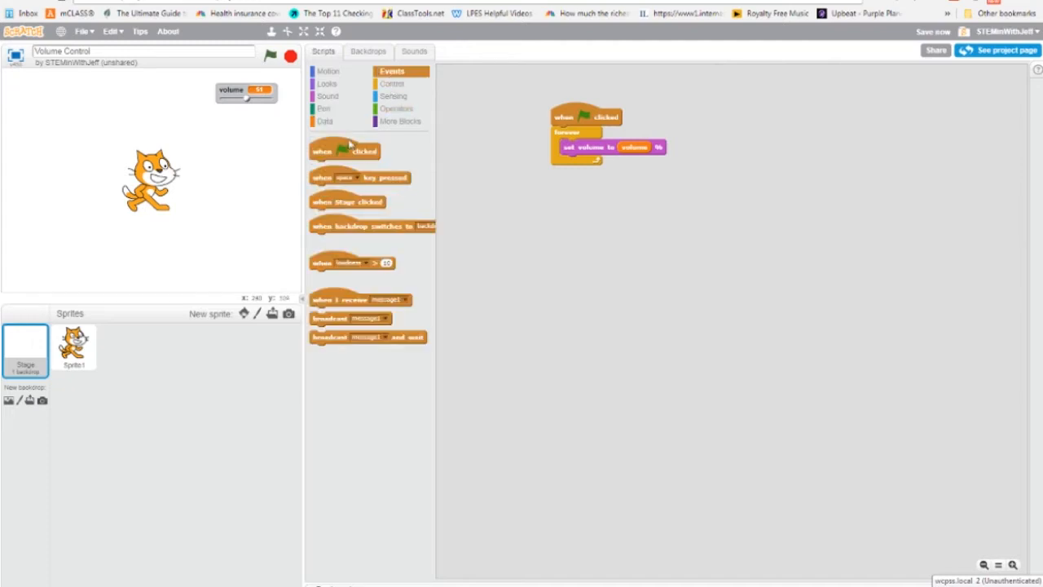
{"action": "left_click_drag", "start_coordinate": [344, 150], "coordinate": [502, 118]}
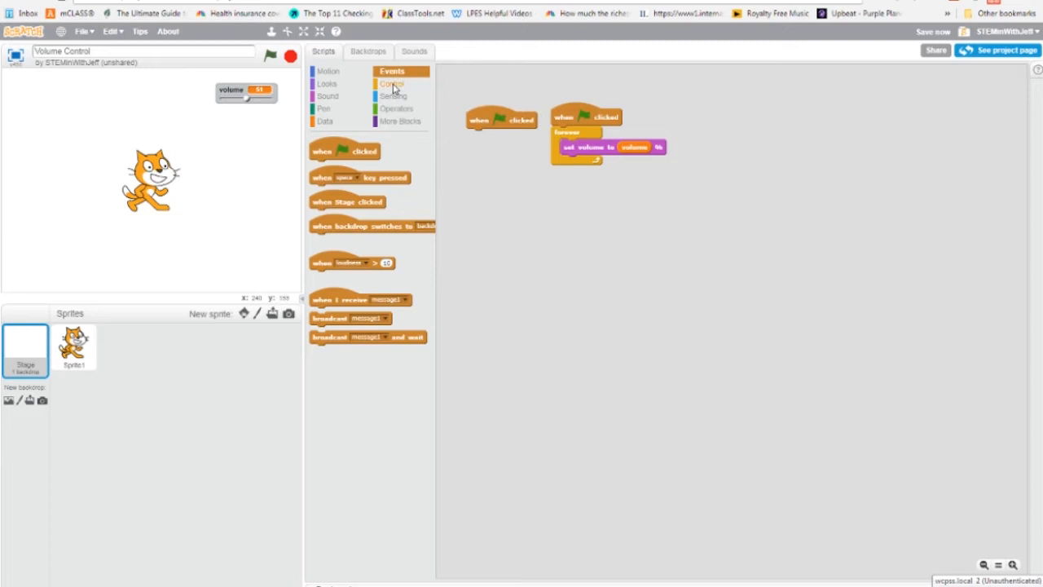
{"action": "left_click", "coordinate": [393, 83]}
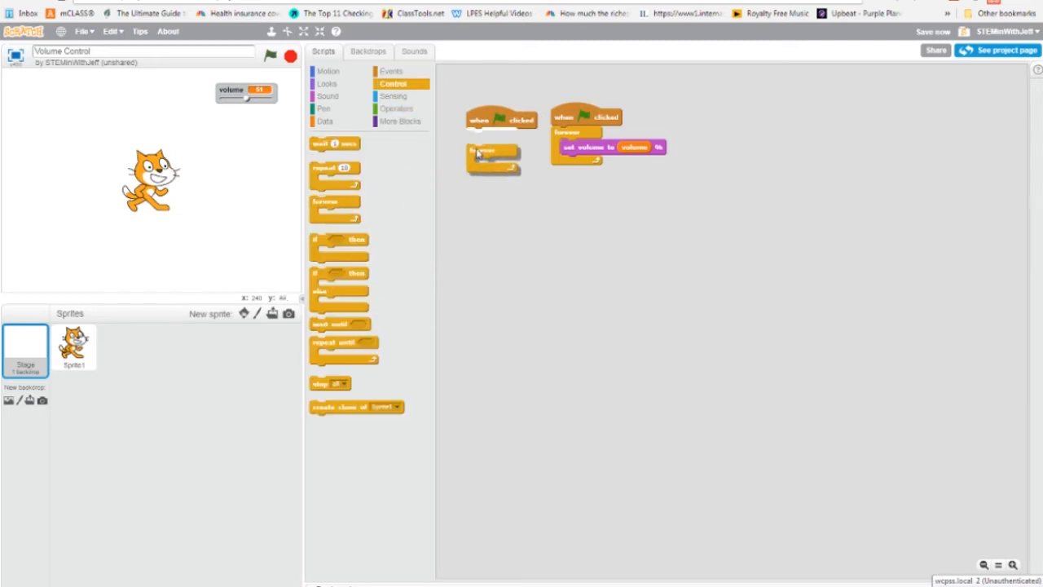
{"action": "left_click_drag", "start_coordinate": [489, 155], "coordinate": [489, 134]}
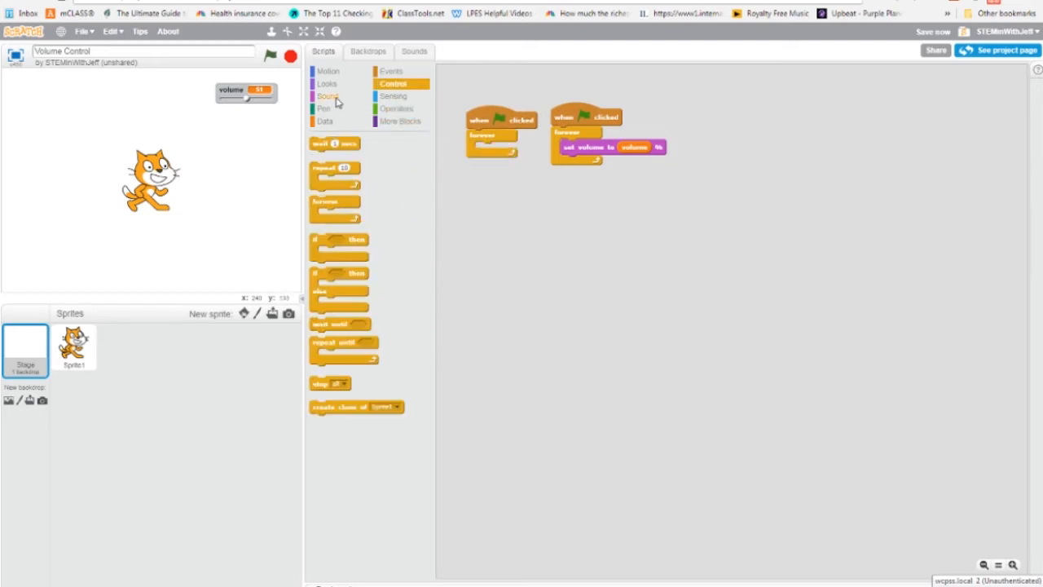
Add 'play sound pop until done' inside the loop, then run and stop the project.
{"action": "left_click", "coordinate": [329, 96]}
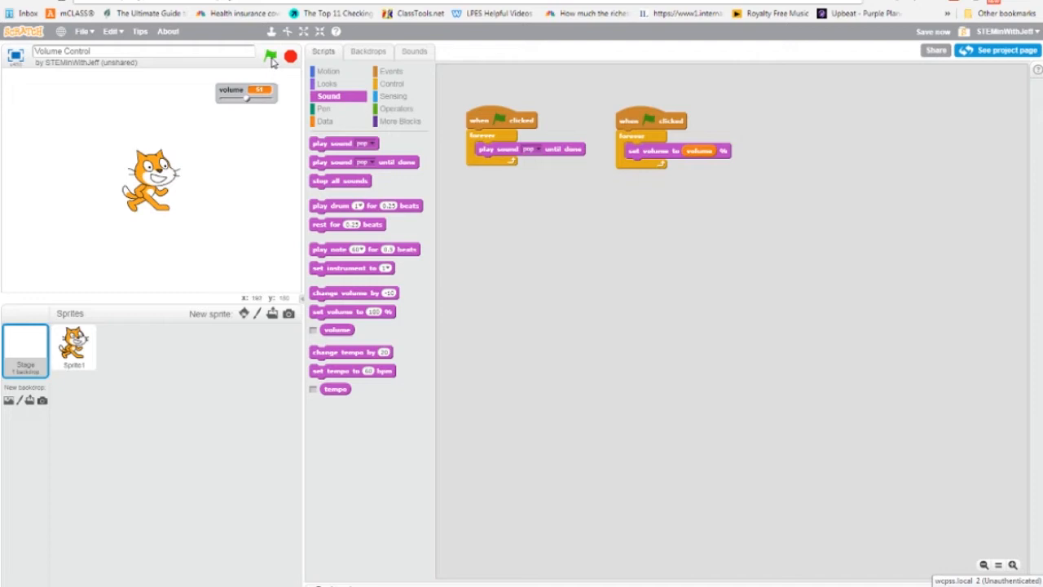
{"action": "left_click", "coordinate": [267, 56]}
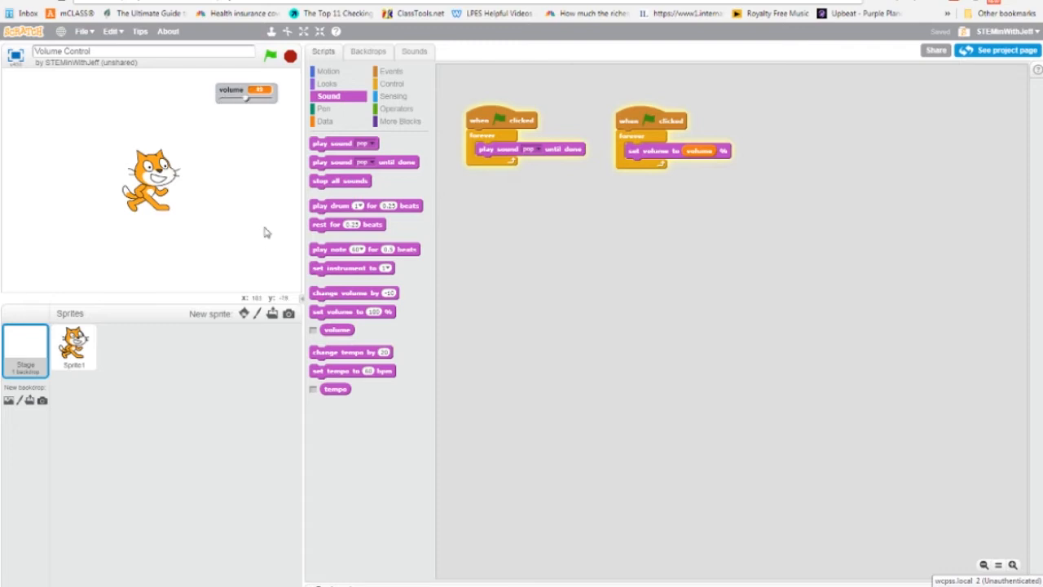
{"action": "mouse_move", "coordinate": [285, 89]}
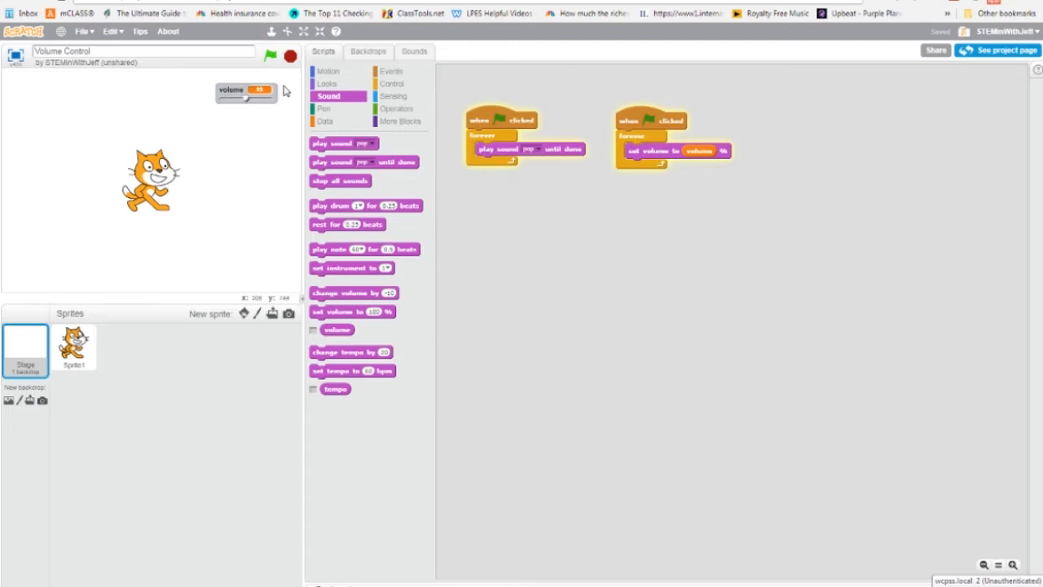
{"action": "left_click", "coordinate": [290, 55]}
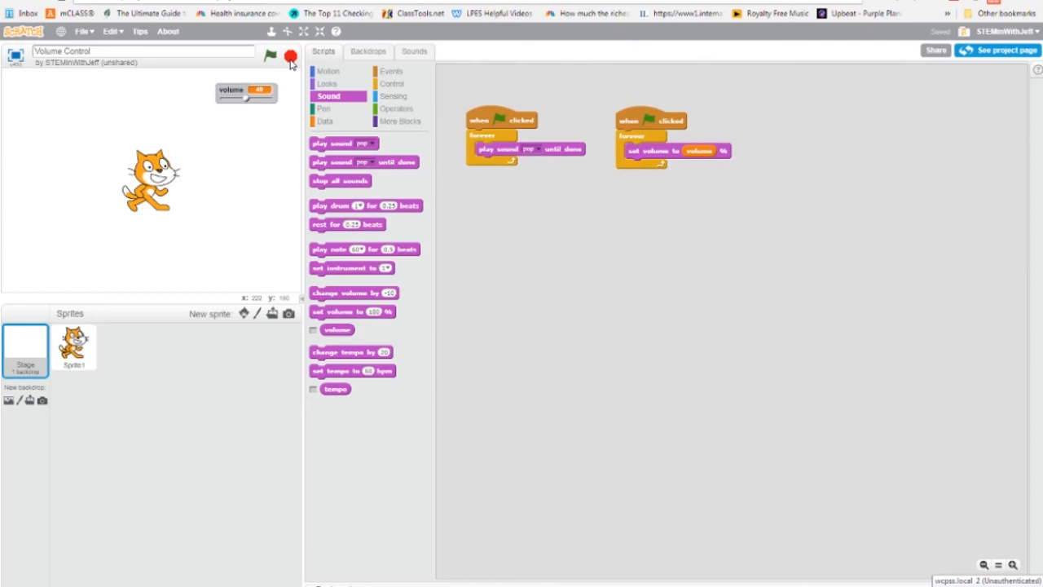
{"action": "left_click", "coordinate": [322, 120]}
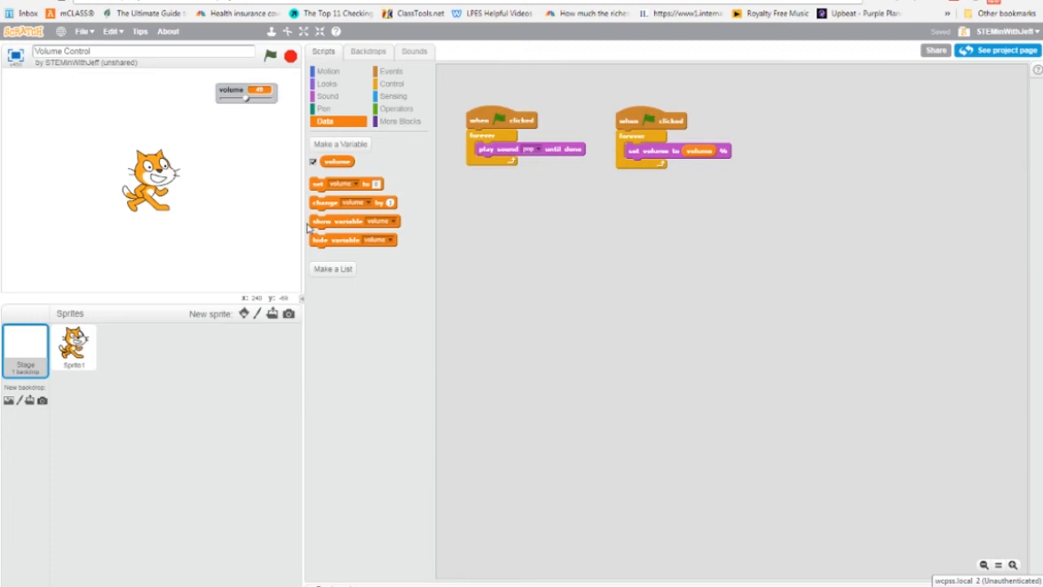
{"action": "mouse_move", "coordinate": [319, 223]}
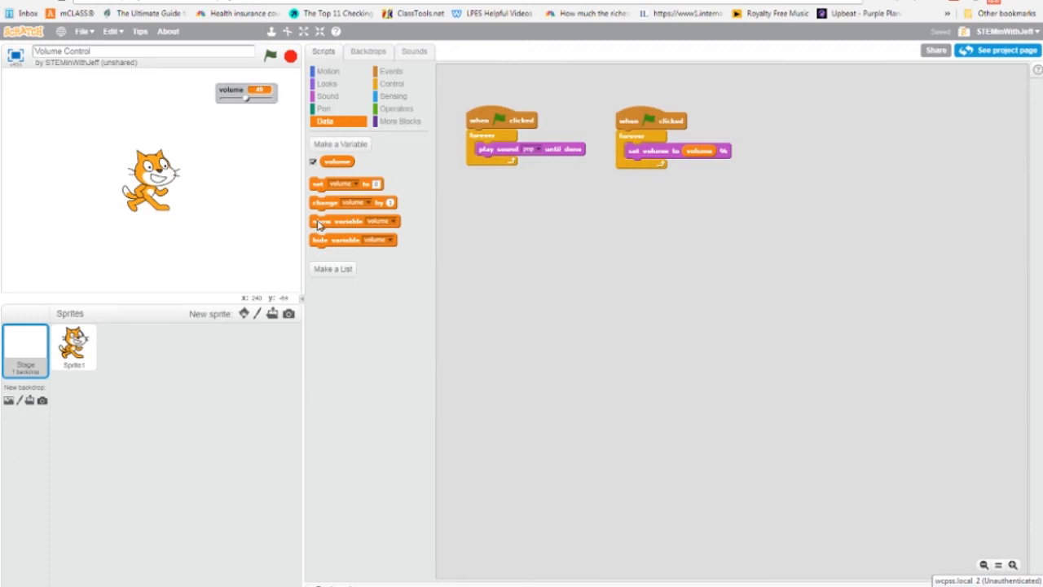
{"action": "mouse_move", "coordinate": [329, 248]}
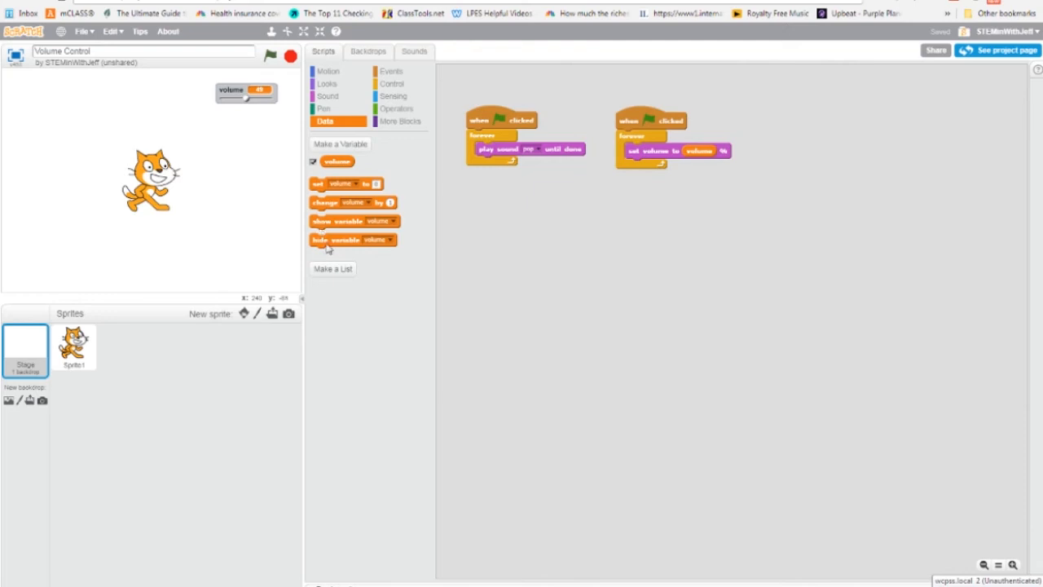
{"action": "mouse_move", "coordinate": [313, 255]}
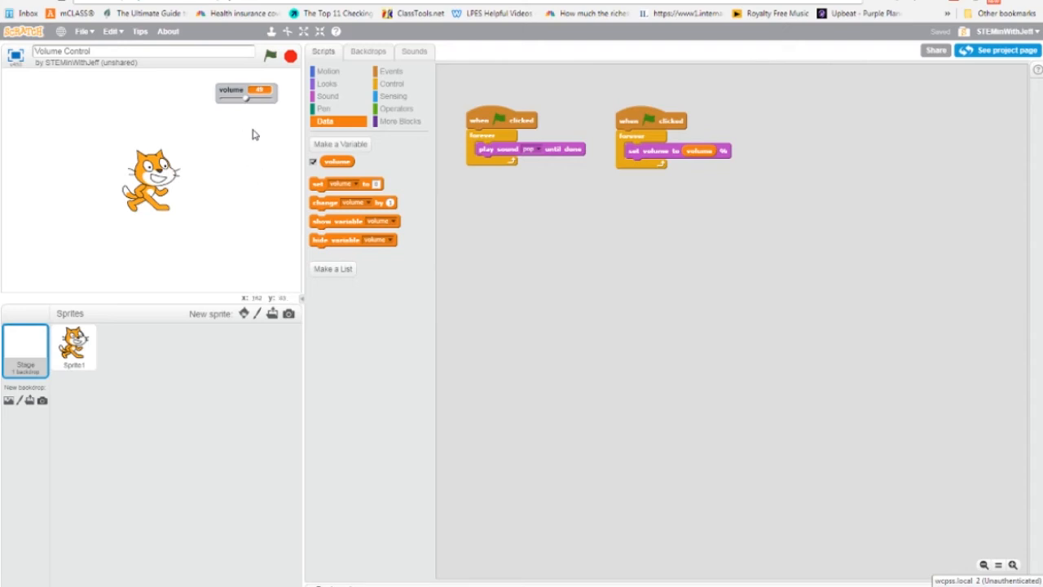
{"action": "mouse_move", "coordinate": [274, 178]}
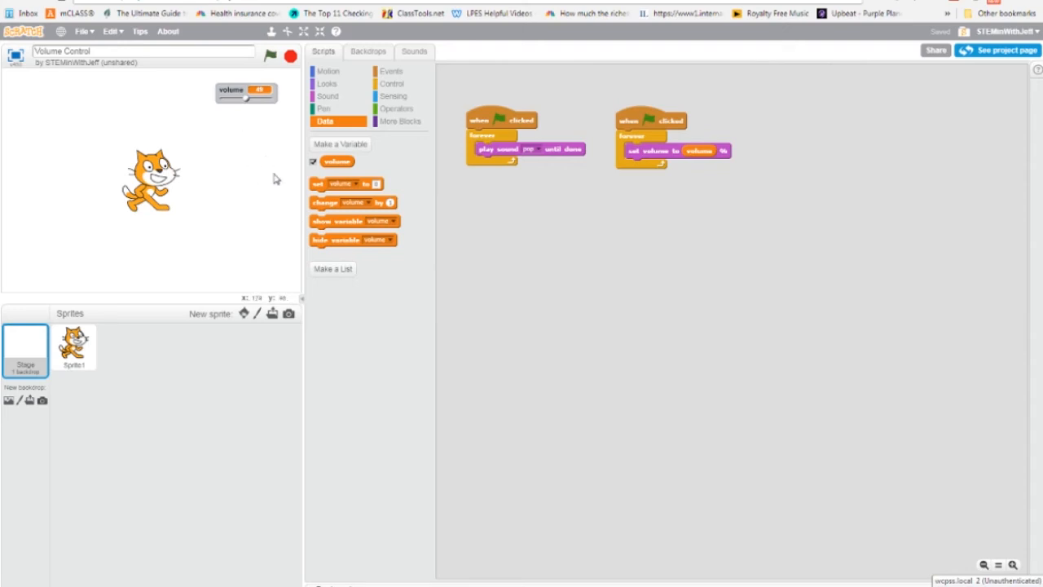